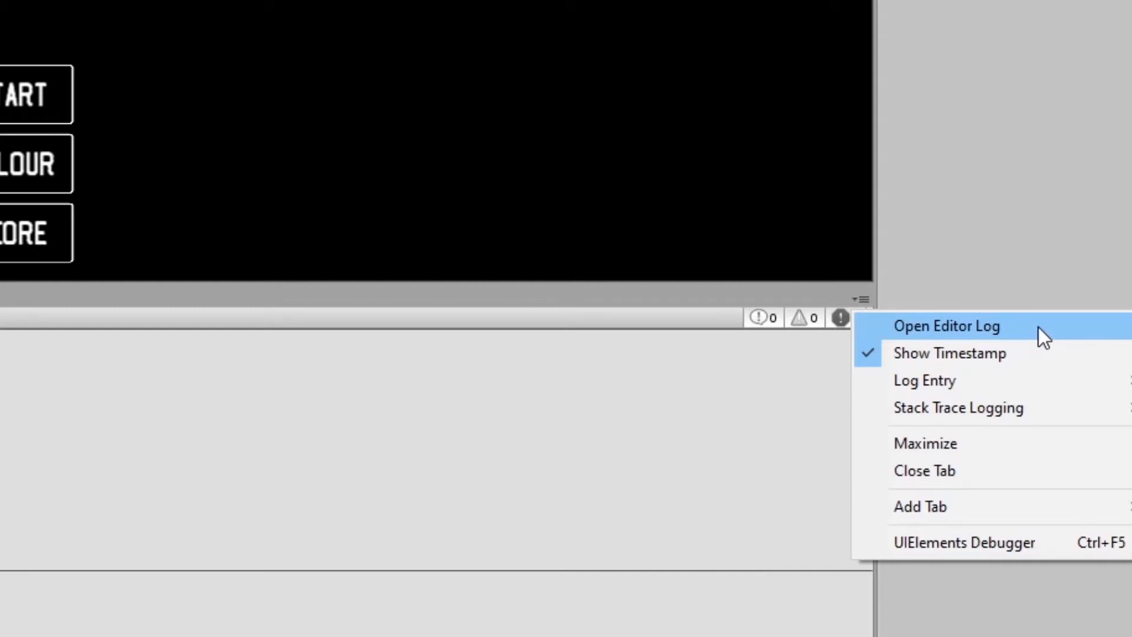
Open the Editor Log from the Console options so it loads in Notepad.
{"action": "left_click", "coordinate": [948, 326]}
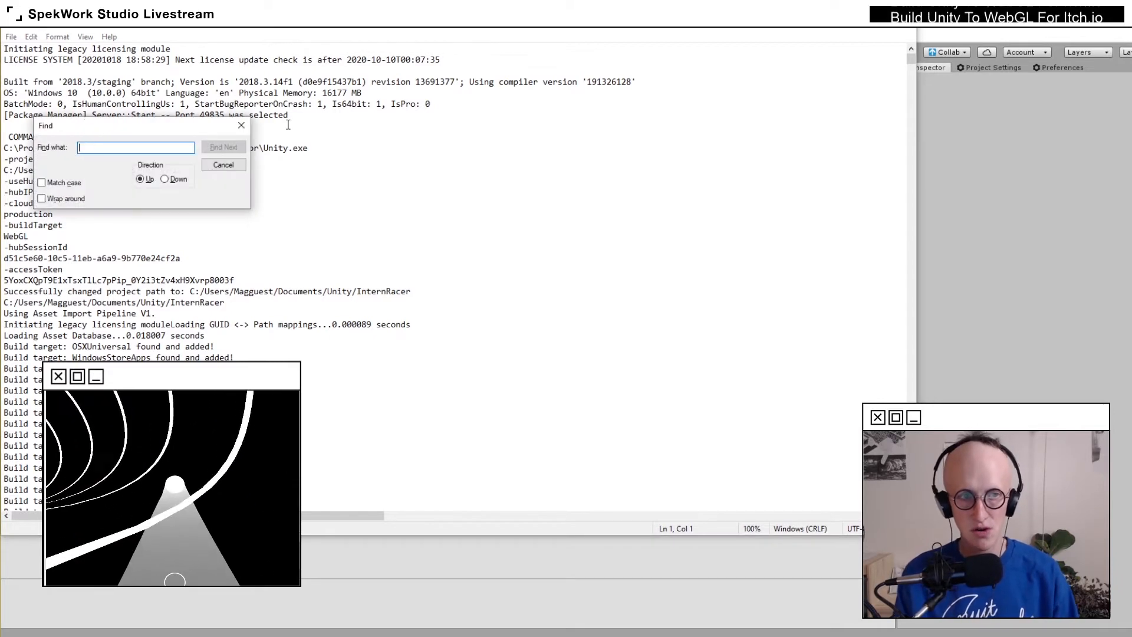
Search the editor log for 'Build Report' and jump to the next match.
{"action": "type", "text": "Build Report"}
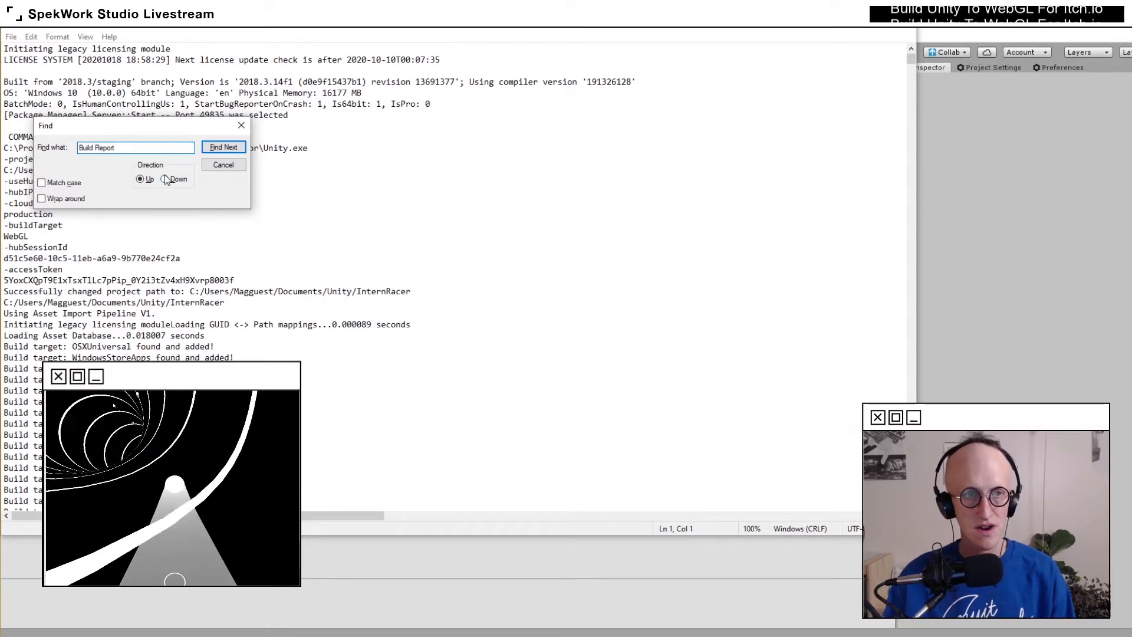
{"action": "left_click", "coordinate": [223, 148]}
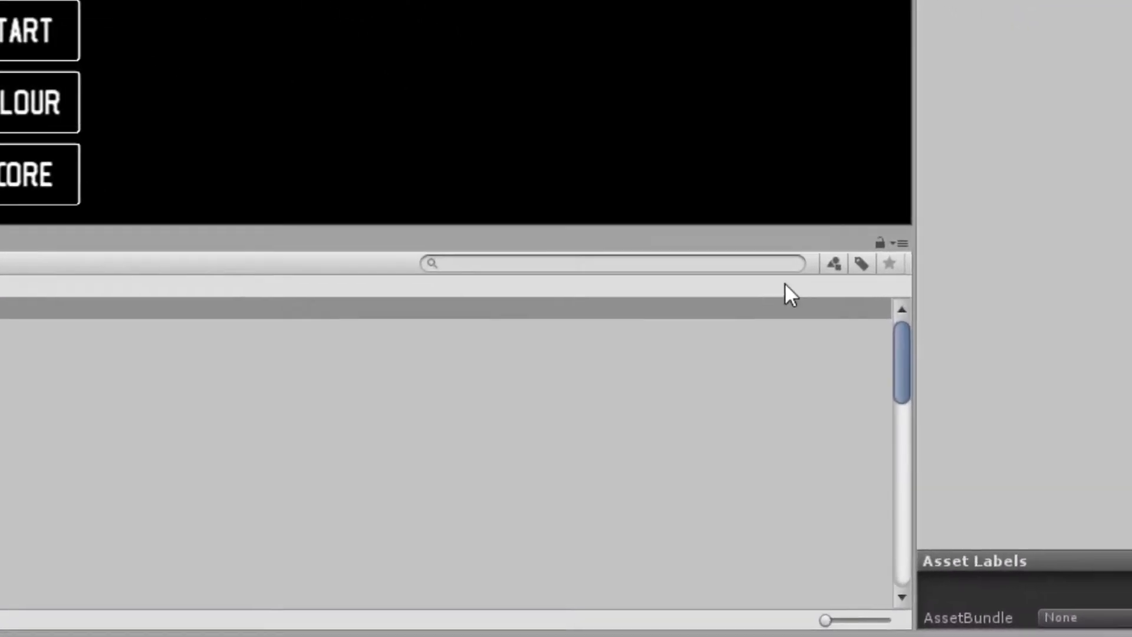
Filter the Project window to AudioClip assets so all 153 clips are listed.
{"action": "left_click", "coordinate": [832, 262]}
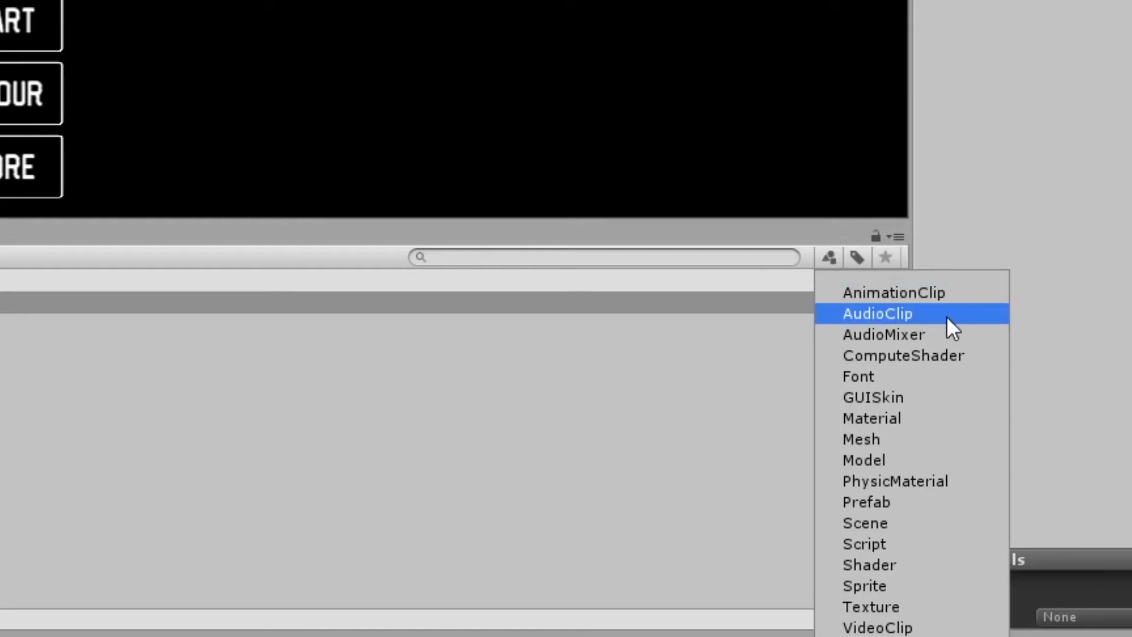
{"action": "left_click", "coordinate": [877, 312]}
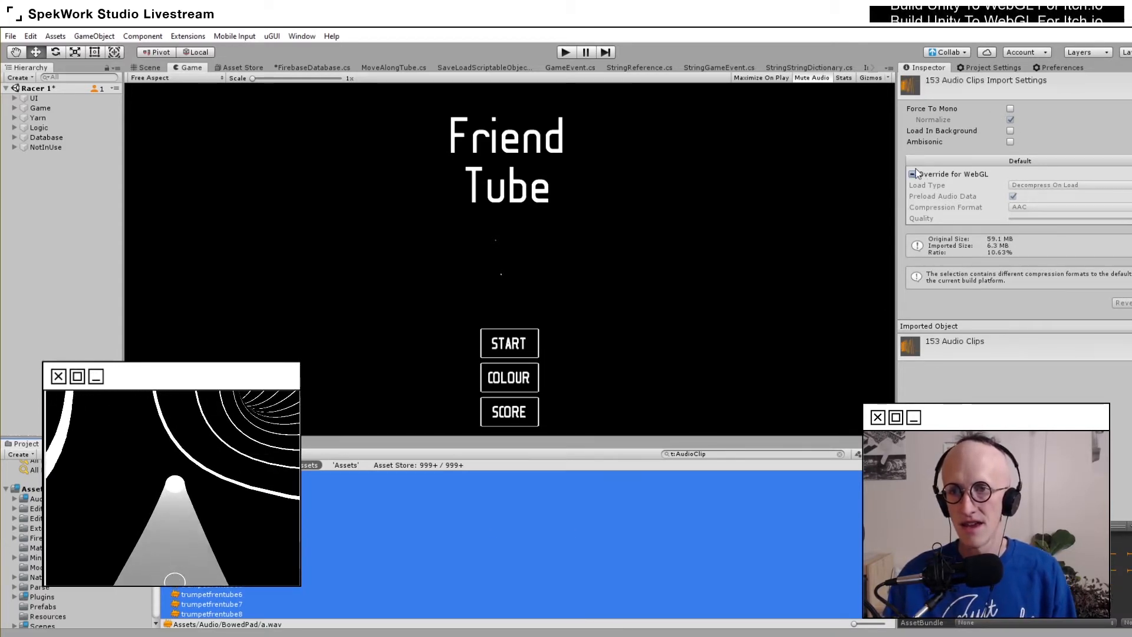
Enable Override for WebGL on the selected audio clips' import settings.
{"action": "left_click", "coordinate": [915, 174]}
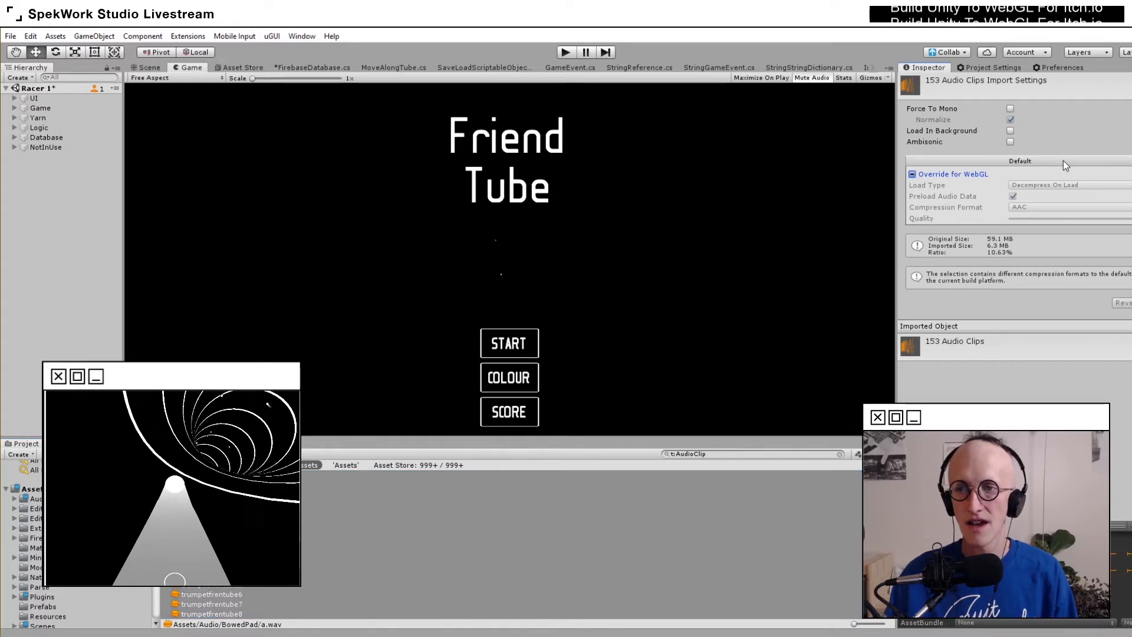
{"action": "left_click", "coordinate": [913, 175]}
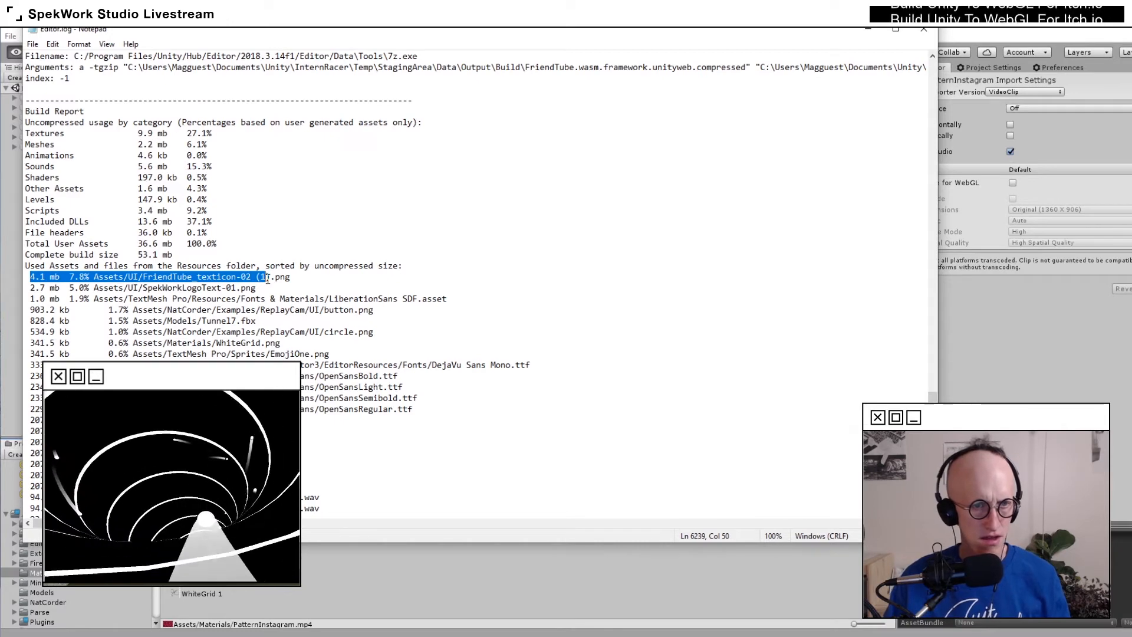
Highlight the two largest texture lines at the top of the build report's asset list.
{"action": "left_click_drag", "start_coordinate": [268, 276], "coordinate": [279, 288]}
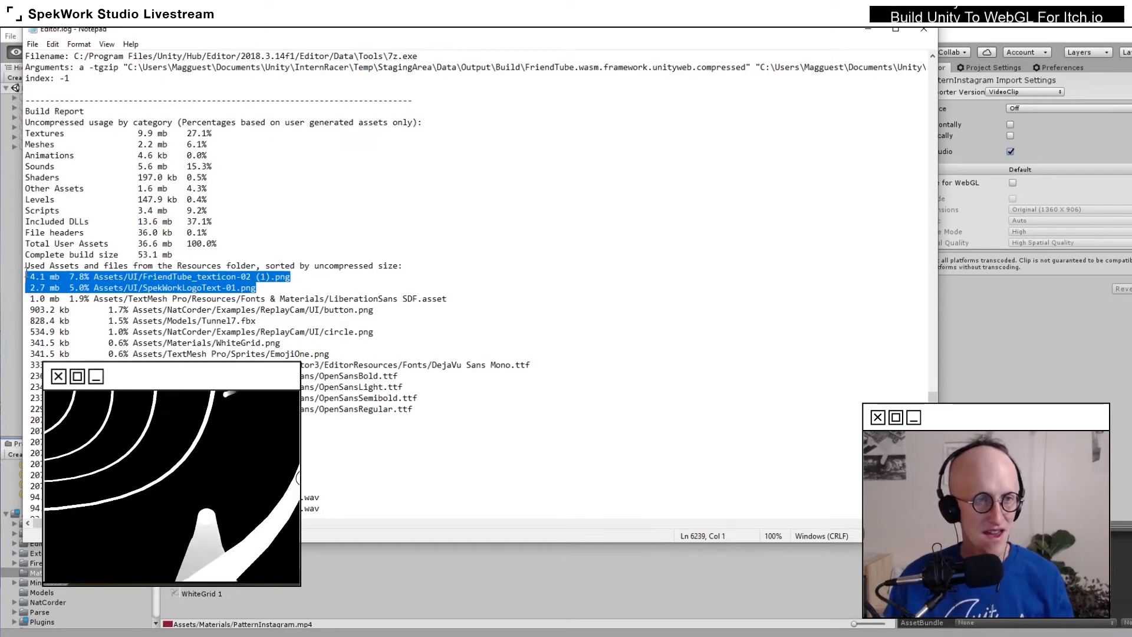
{"action": "left_click", "coordinate": [282, 287]}
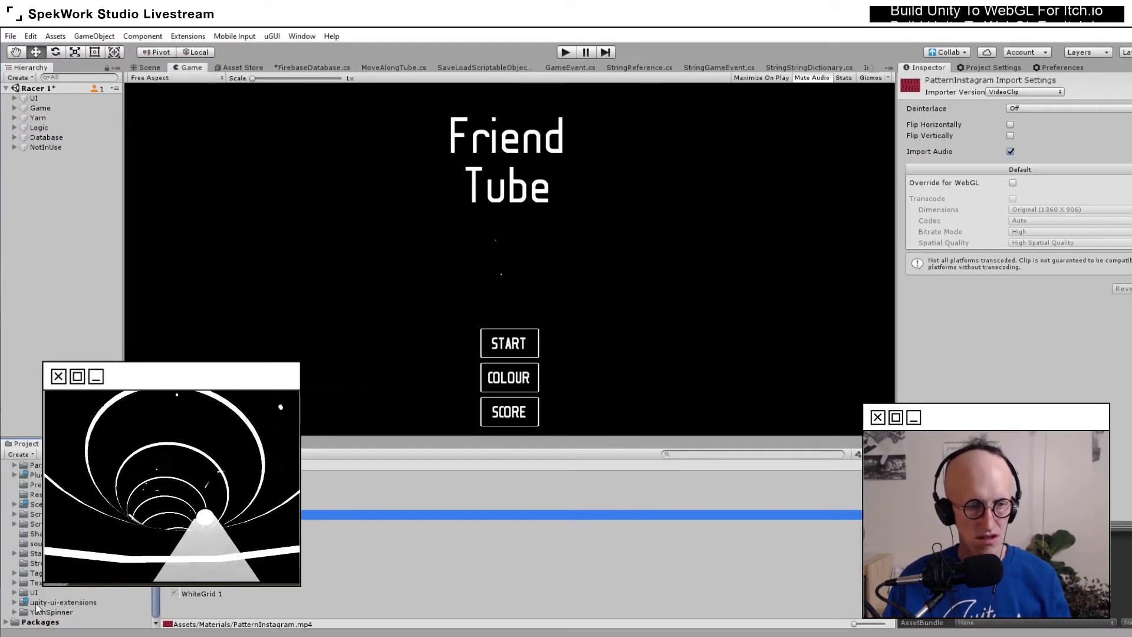
Browse into the UI folder and select a texture to view its WebGL override settings.
{"action": "left_click", "coordinate": [33, 592]}
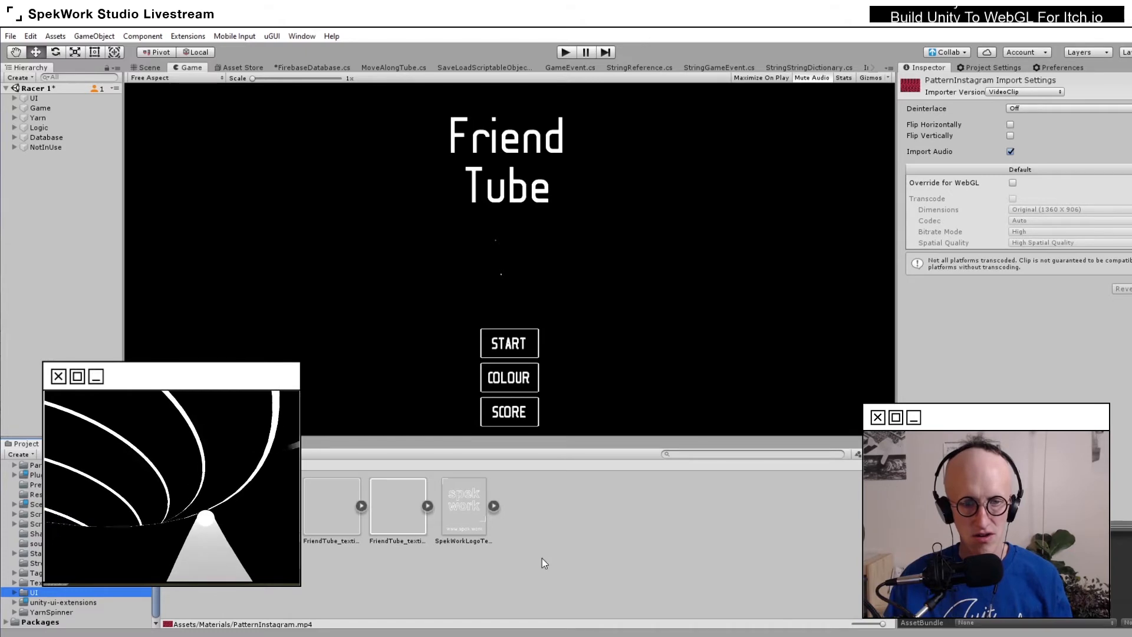
{"action": "left_click", "coordinate": [463, 506]}
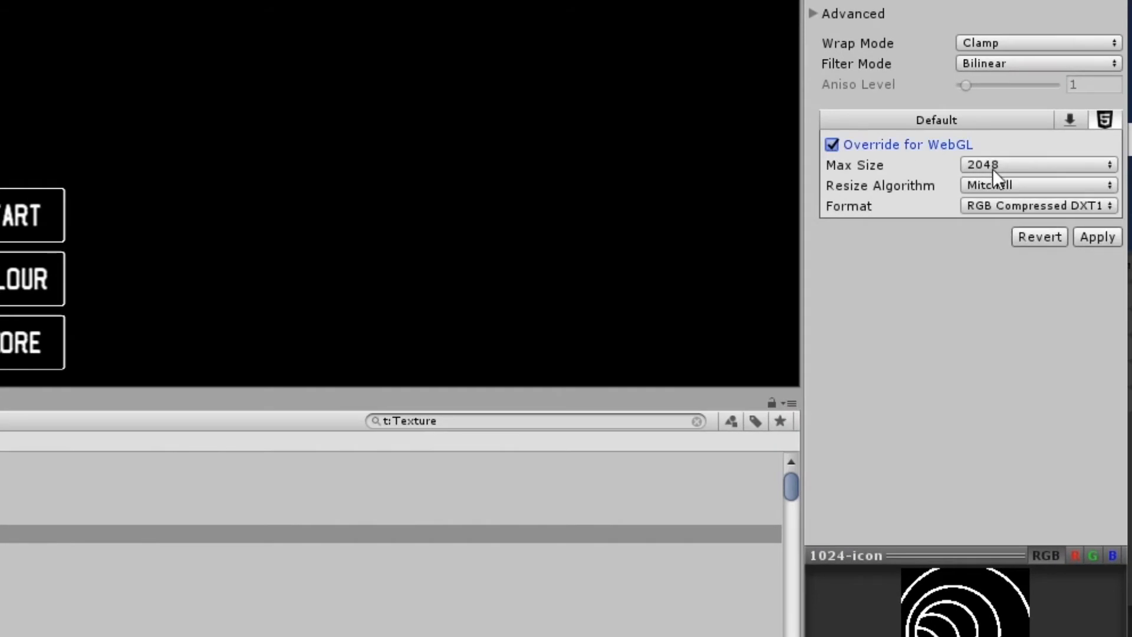
Set the WebGL override Max Size to 1024.
{"action": "left_click", "coordinate": [1037, 165]}
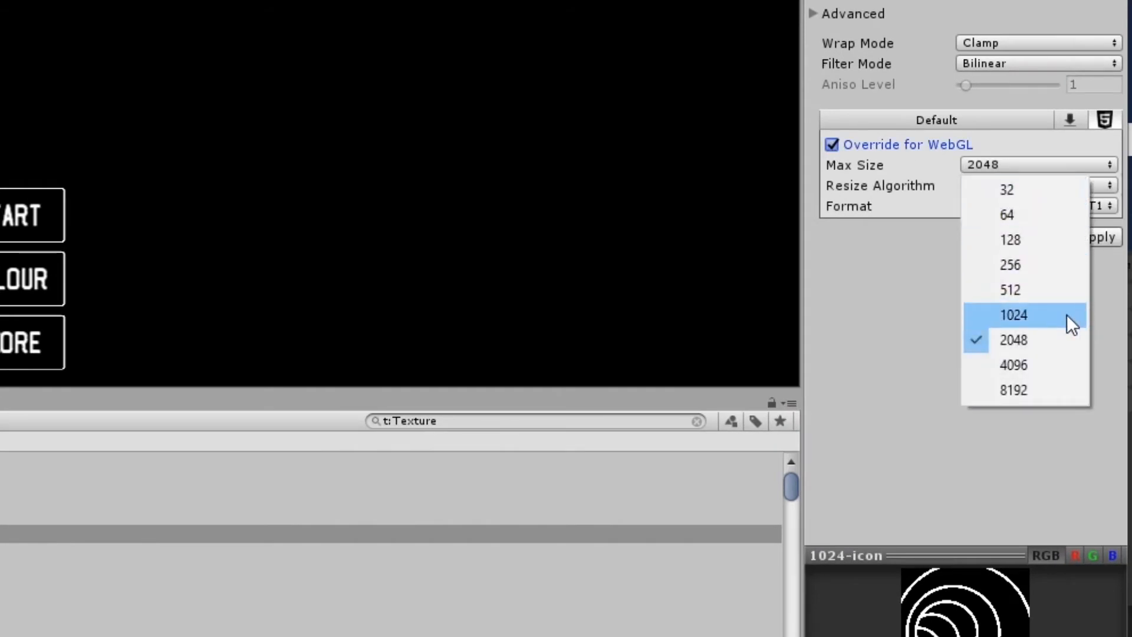
{"action": "left_click", "coordinate": [1015, 314]}
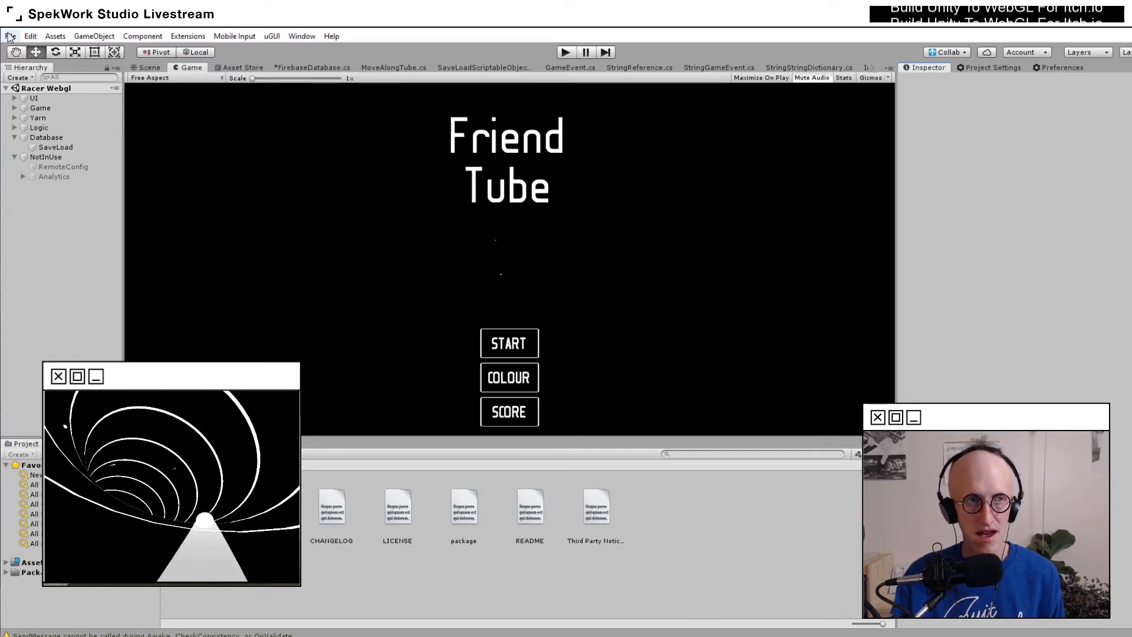
Bring up the File menu to reach Build And Run.
{"action": "left_click", "coordinate": [10, 37]}
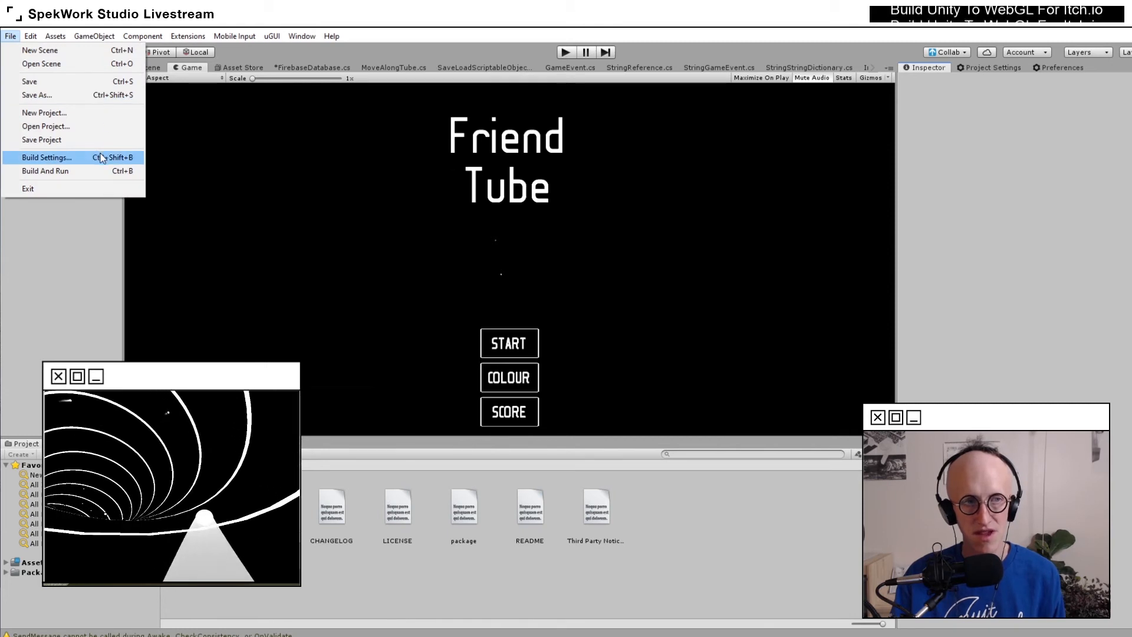
{"action": "mouse_move", "coordinate": [45, 171]}
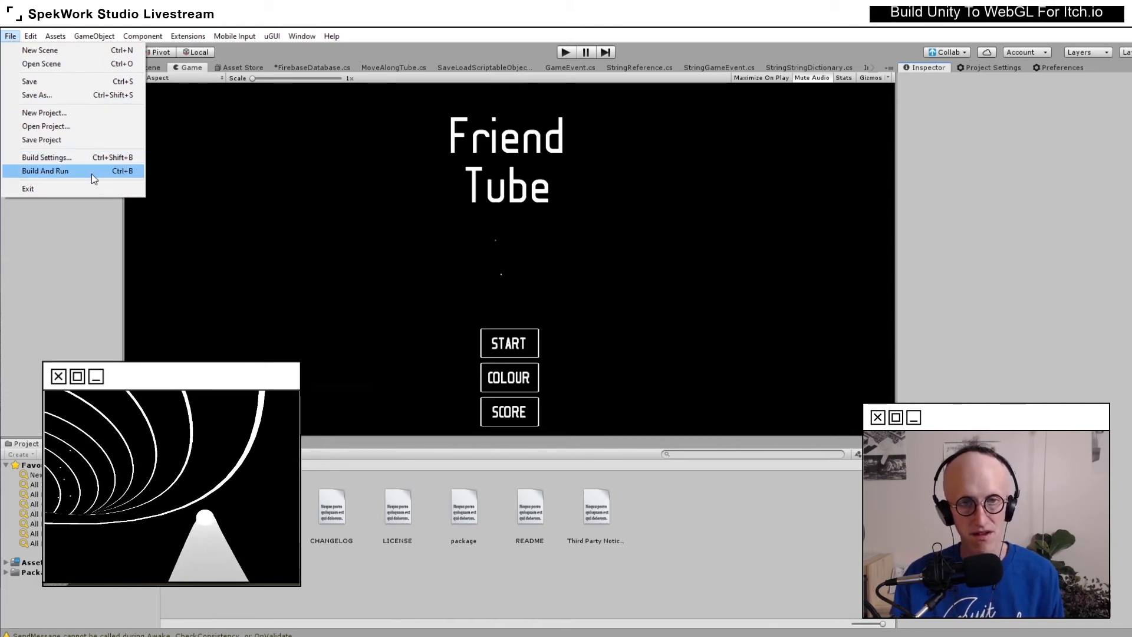